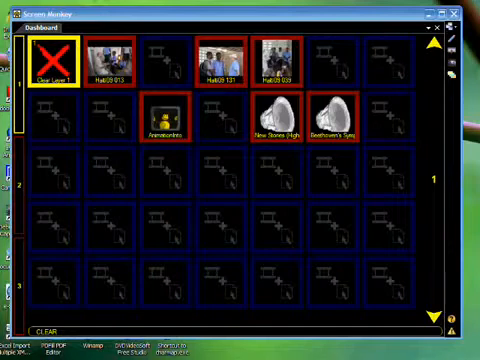
mouse_move(328, 75)
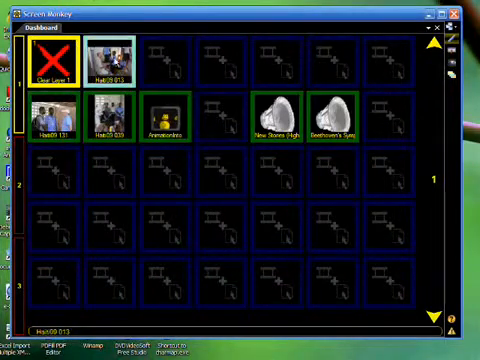
Select the New Stories audio clip, then move Hab09 039 to the end of the top row.
left_click(280, 115)
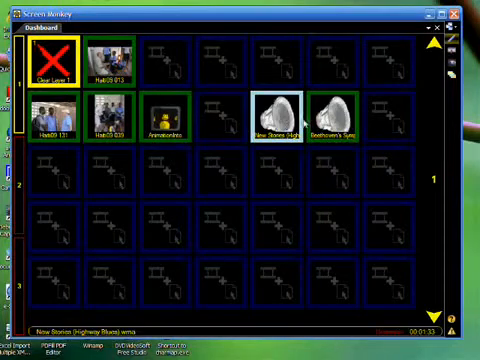
left_click(326, 117)
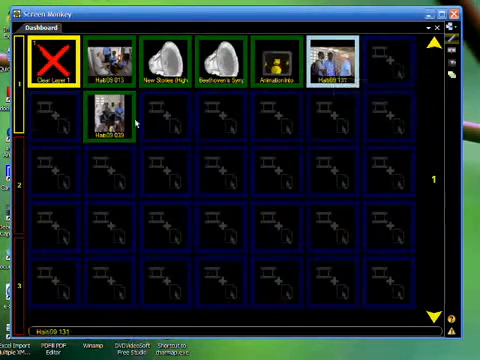
left_click(105, 115)
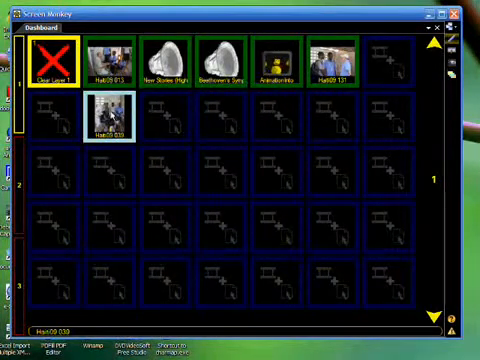
left_click_drag(108, 120, 388, 58)
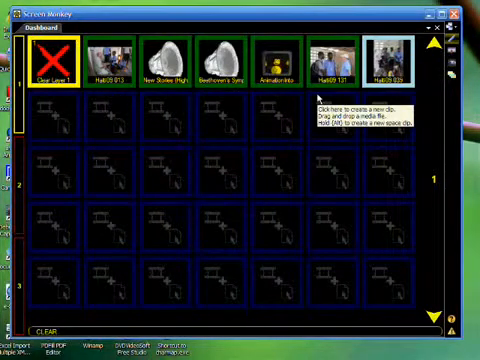
mouse_move(310, 180)
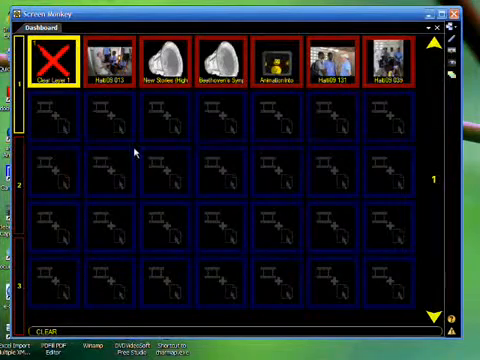
mouse_move(135, 152)
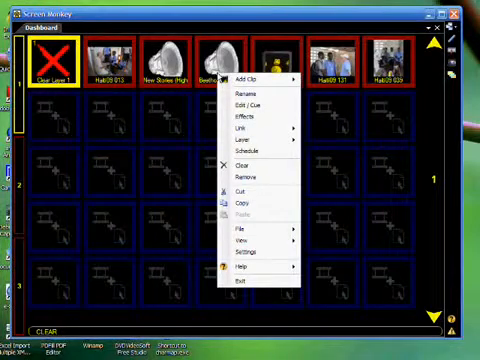
mouse_move(245, 178)
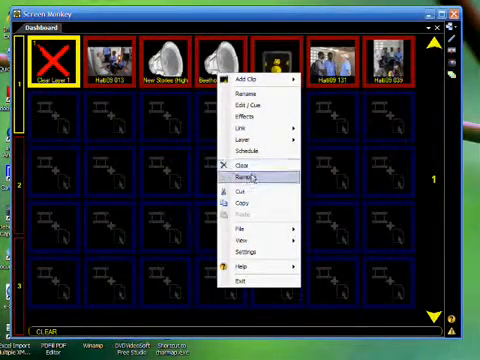
mouse_move(240, 165)
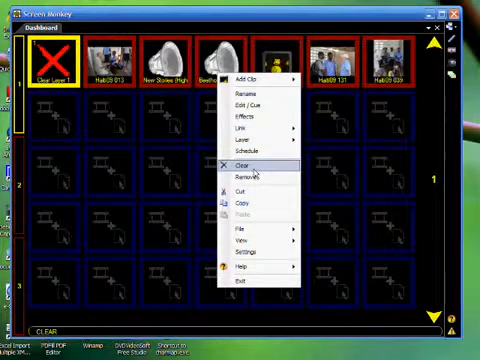
Clear the Beethoven clip, leaving an empty box between New Stories and the animation.
left_click(235, 165)
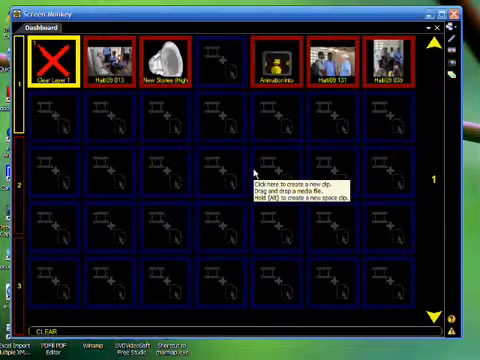
mouse_move(253, 171)
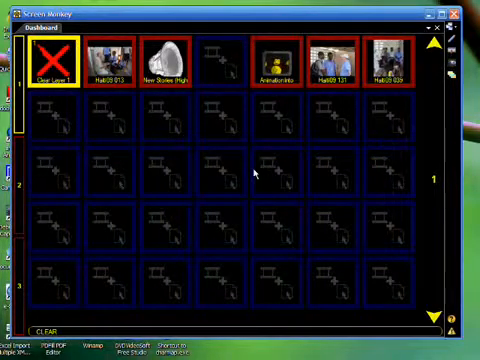